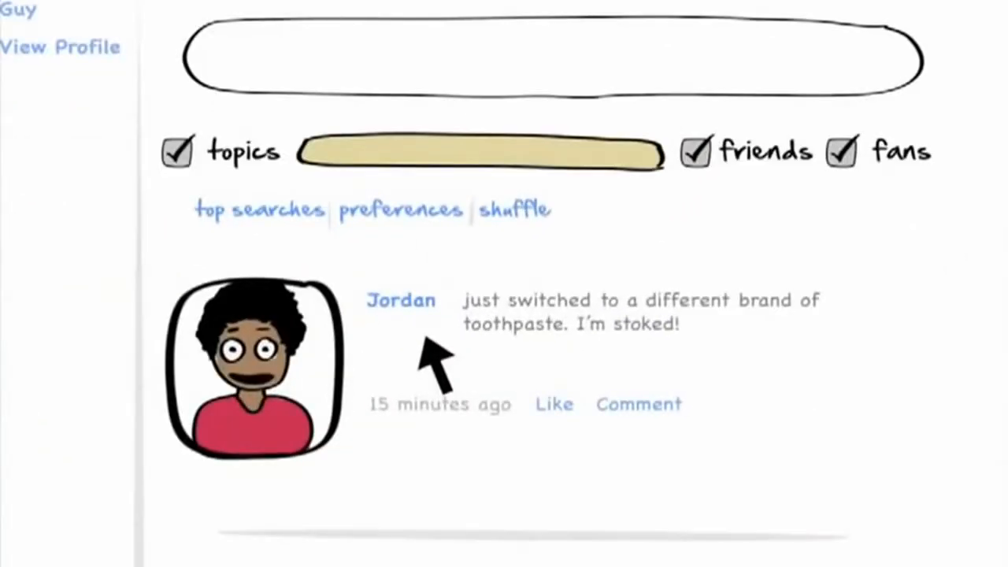
Step: Scroll and navigate on the Google homepage before heading to FanBox
scroll("down", 3)
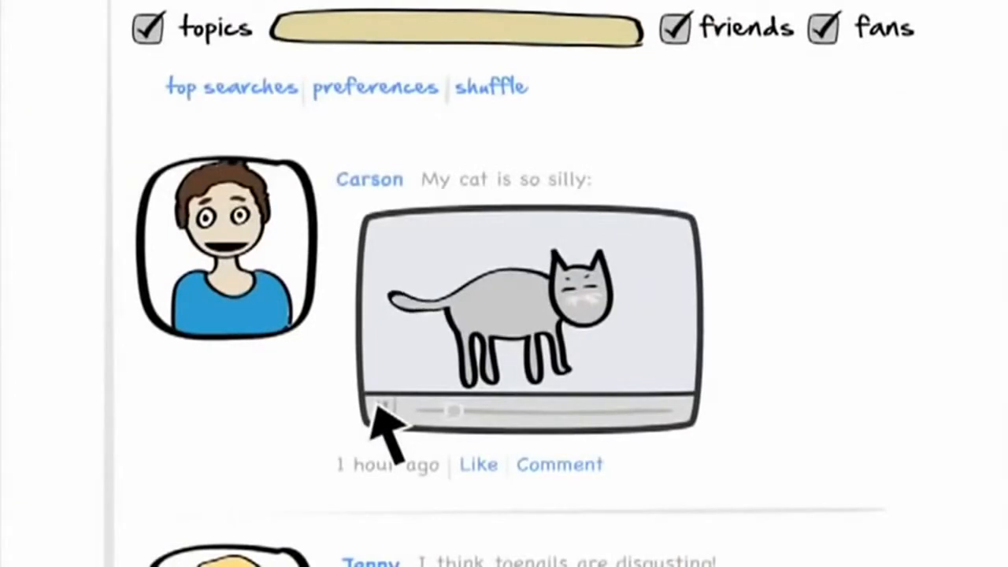
scroll("down", 3)
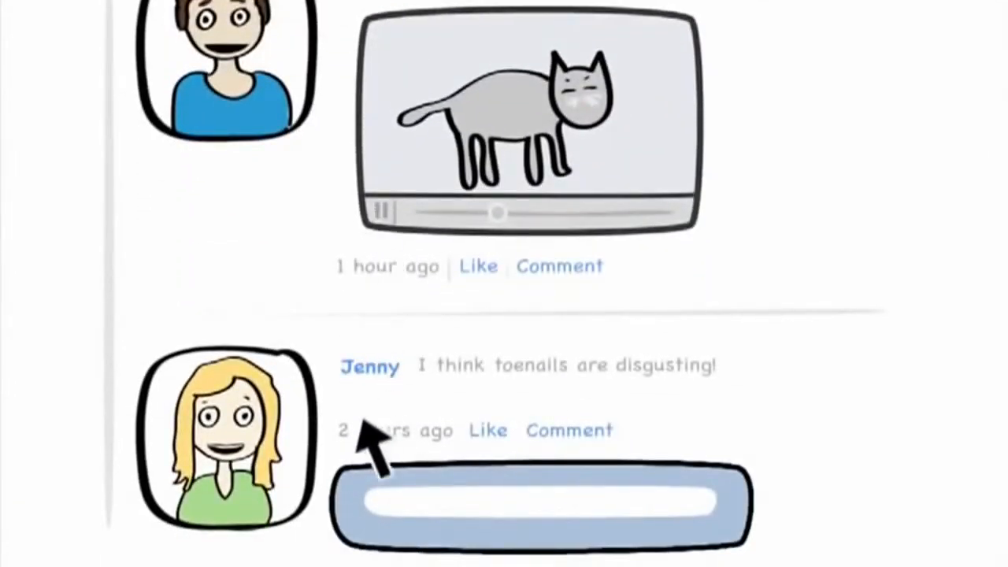
left_click(535, 504)
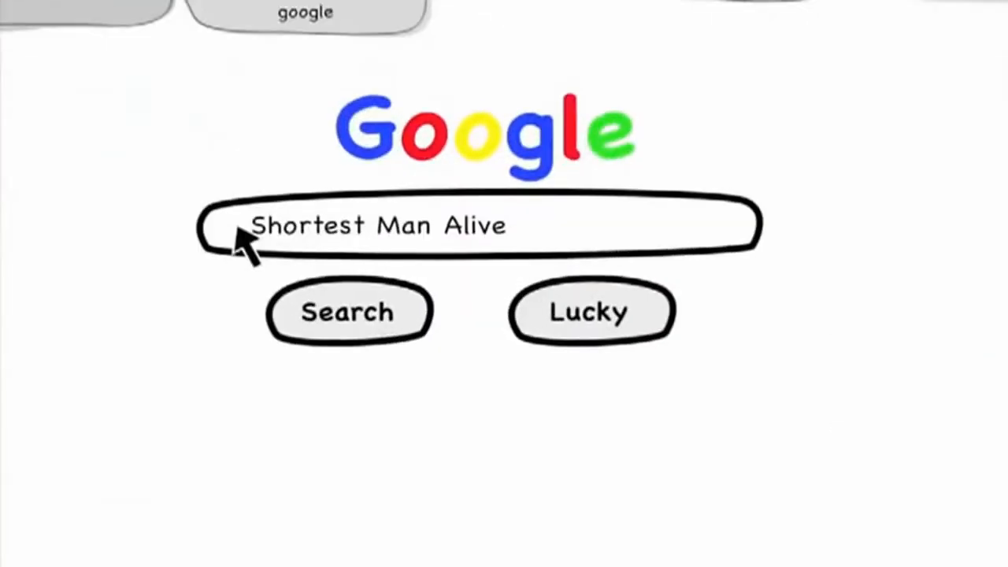
left_click(346, 311)
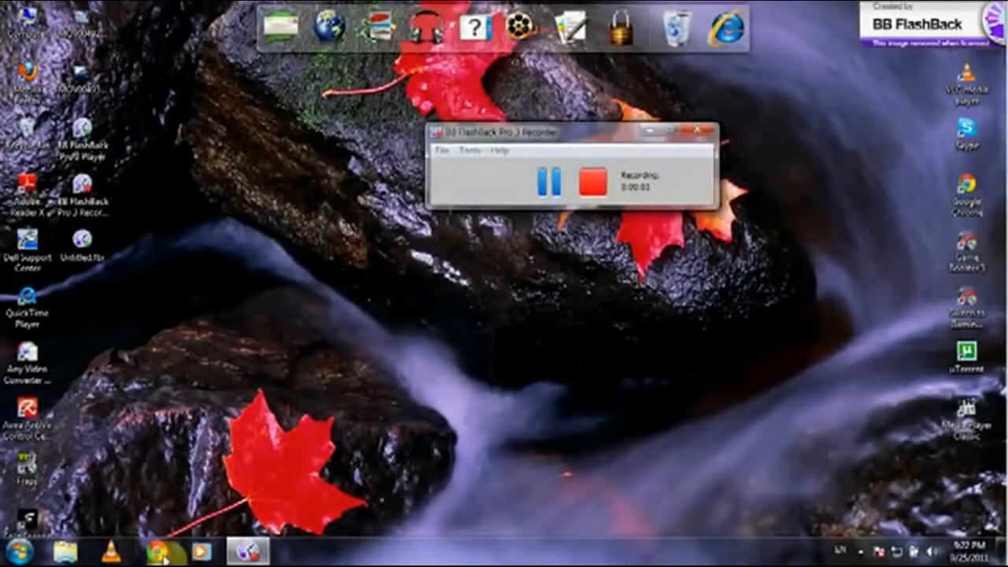
Step: Launch Chrome and go to fanbox.com via the address-bar suggestion to reach the home feed
left_click(163, 547)
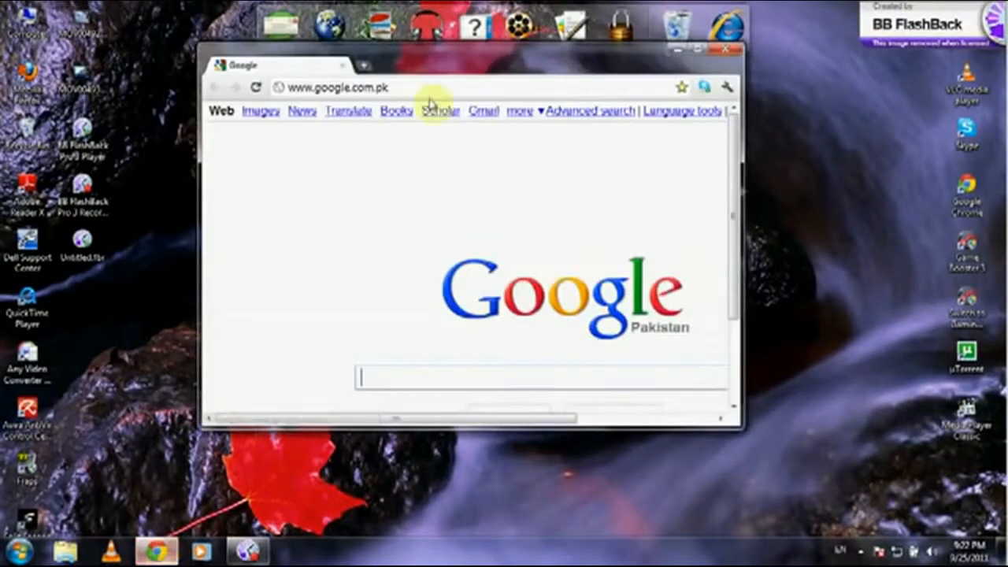
left_click(705, 44)
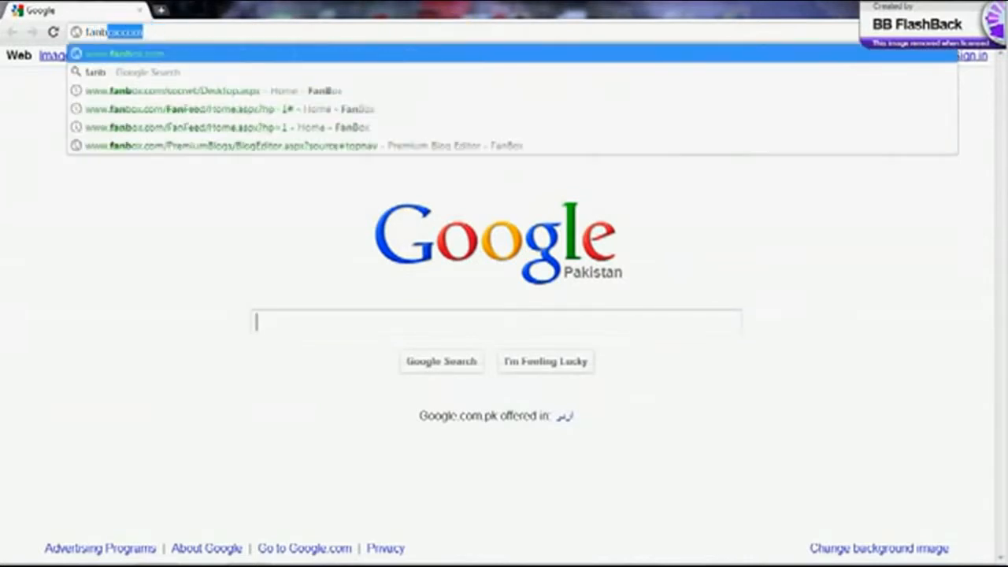
left_click(221, 108)
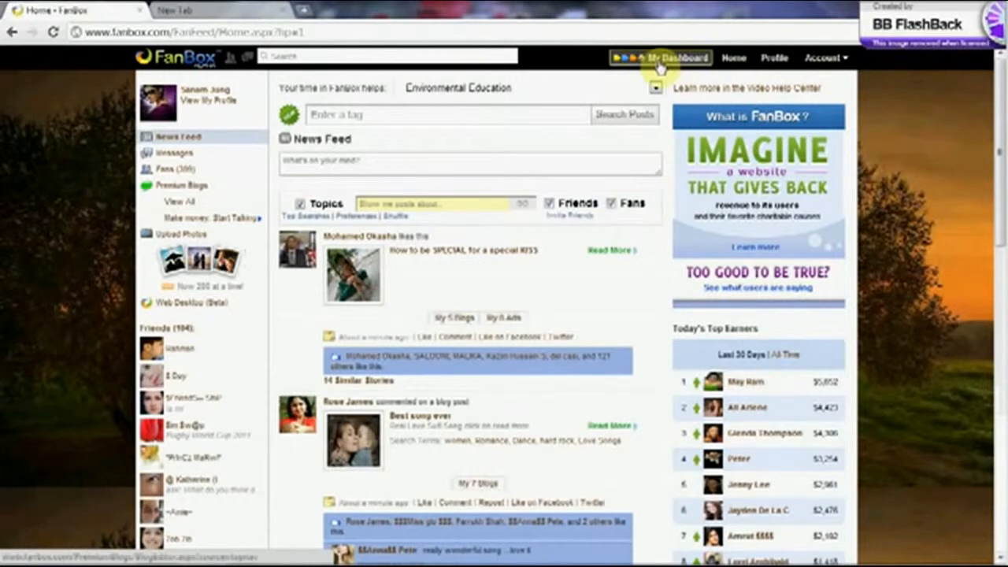
Step: Start a new blog post from My Dashboard in the Premium Blog Editor
left_click(664, 56)
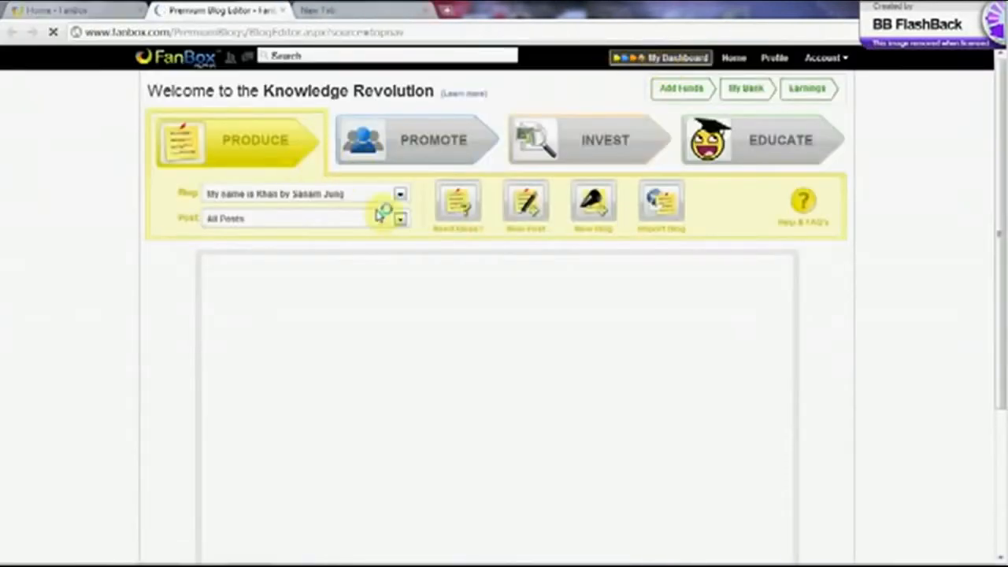
left_click(591, 203)
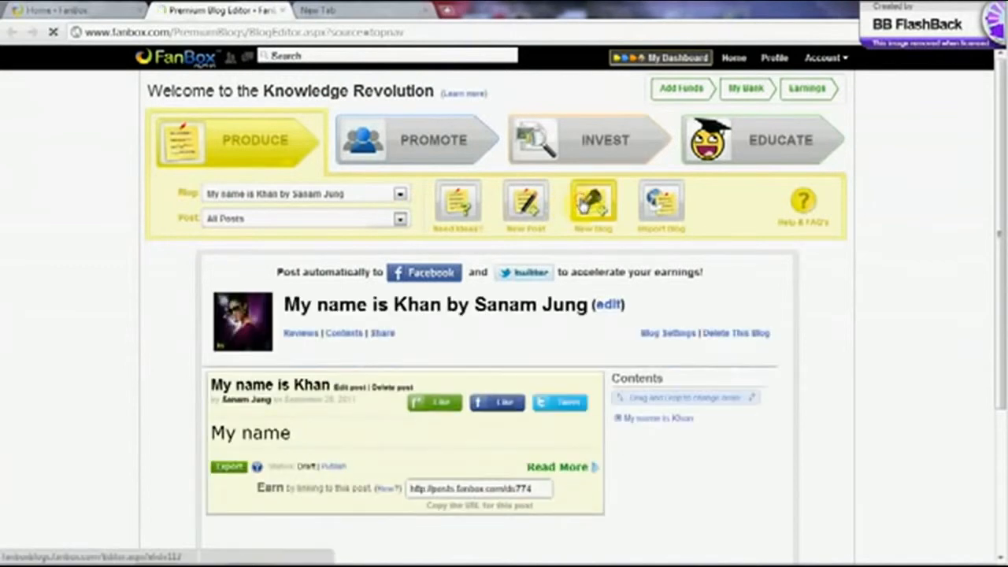
left_click(529, 204)
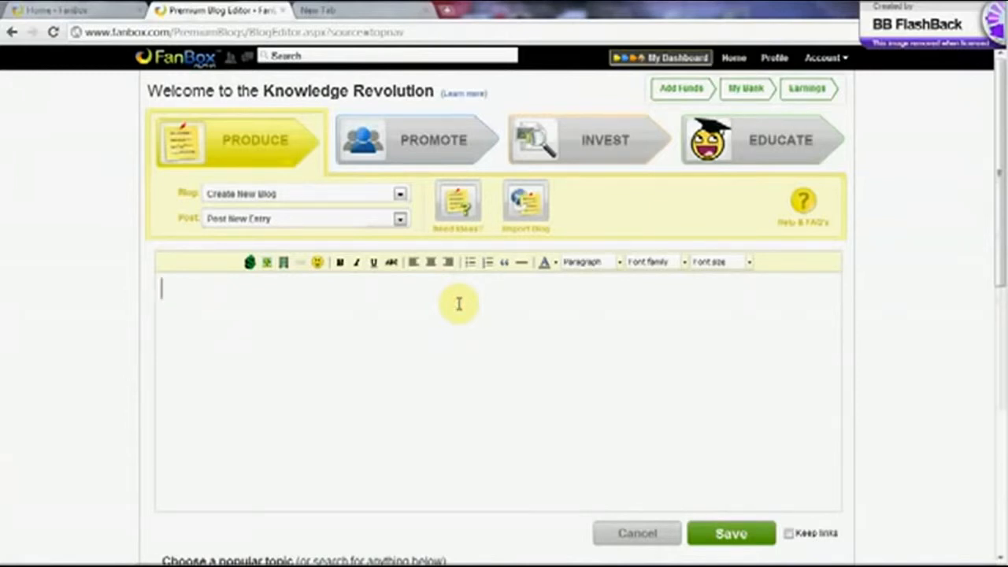
Step: Write the post body 'My name is khan'
type("My")
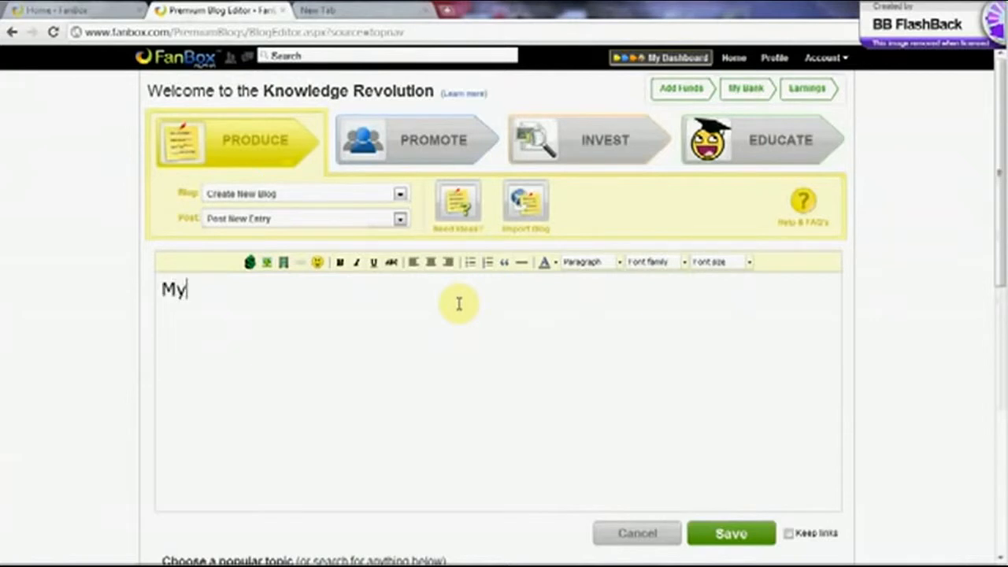
type("name is kh")
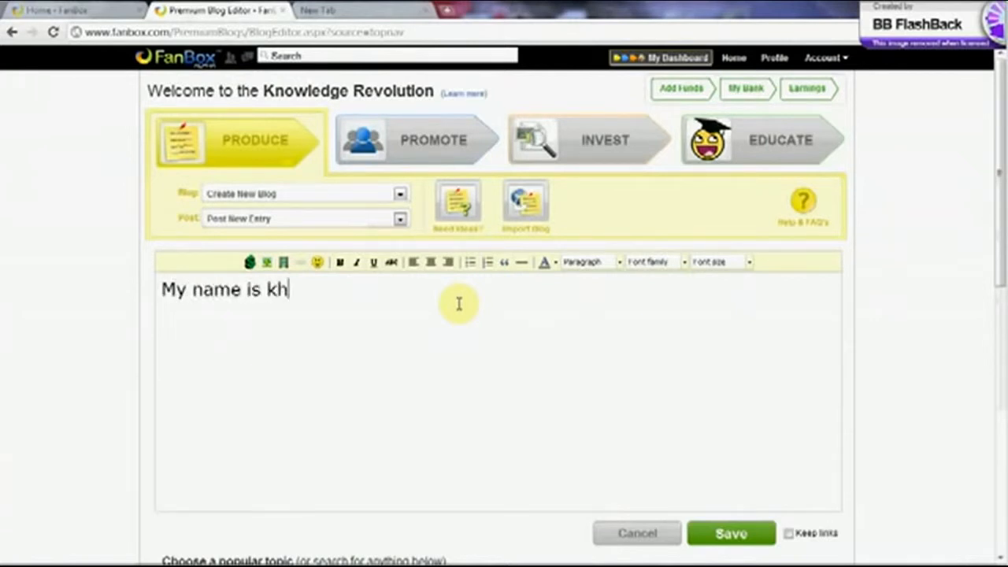
type("an")
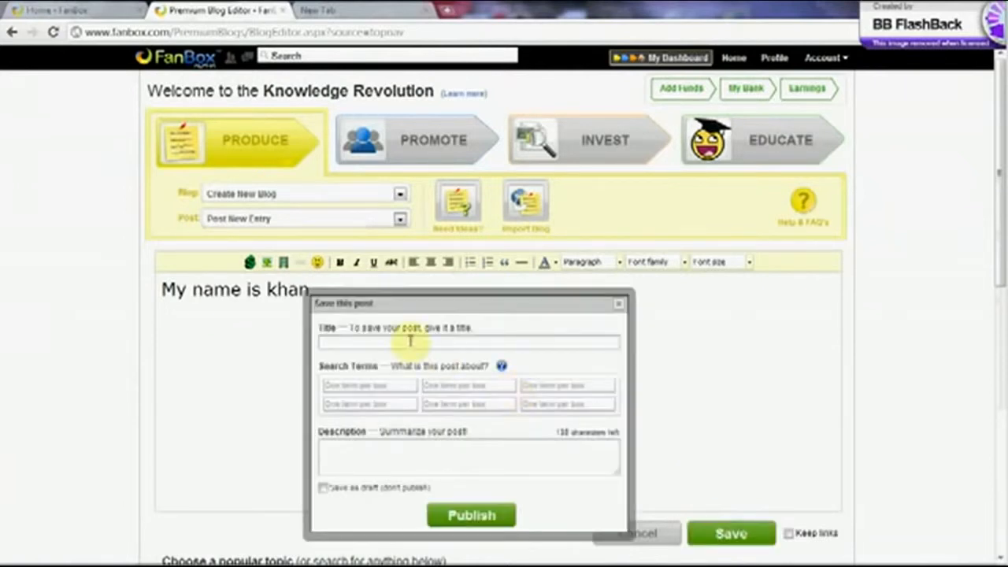
Step: Bring up the Save this post dialog and close it without publishing
left_click(368, 384)
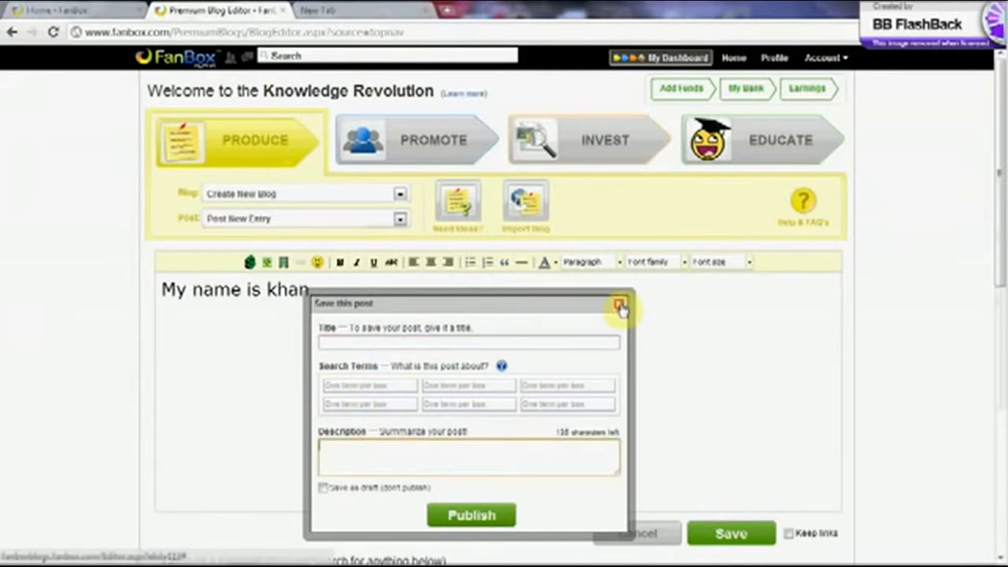
left_click(617, 306)
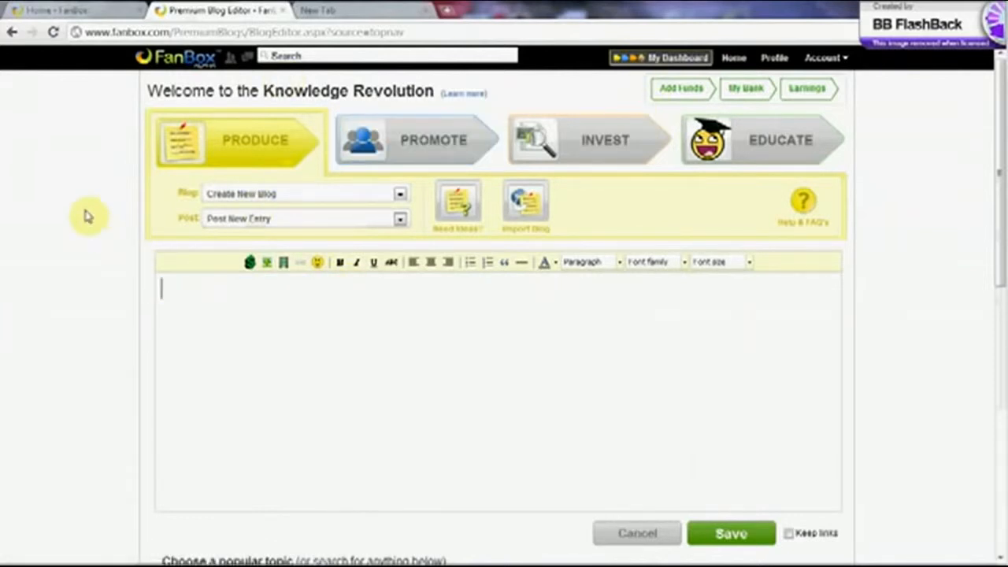
Step: Close the editor tab and confirm Leave this Page, discarding the post
left_click(293, 10)
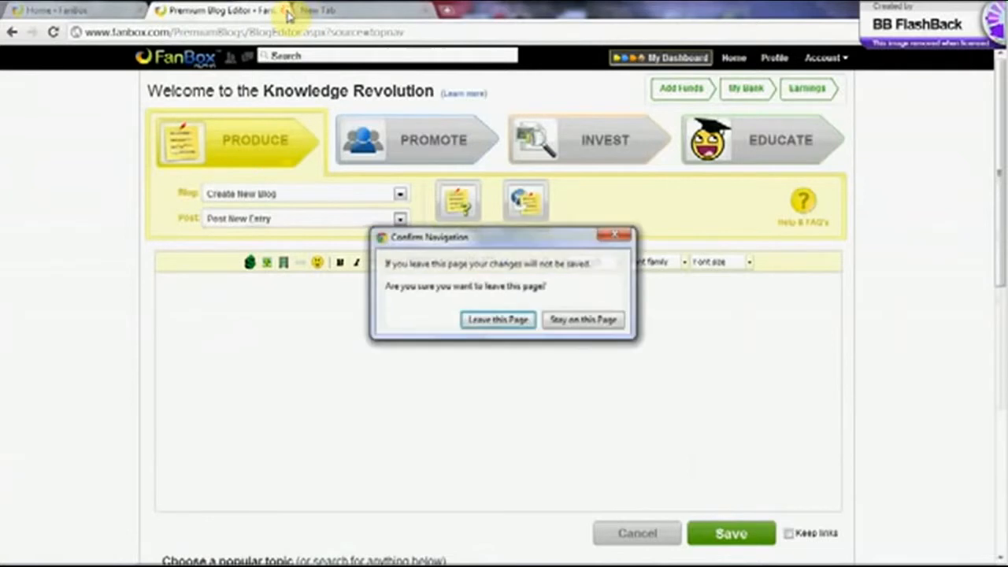
left_click(498, 320)
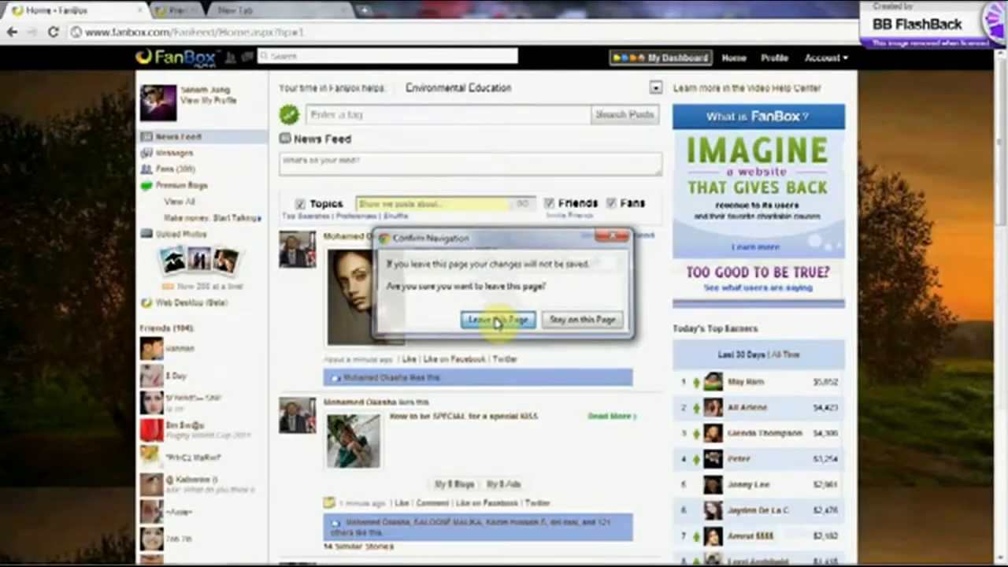
left_click(498, 320)
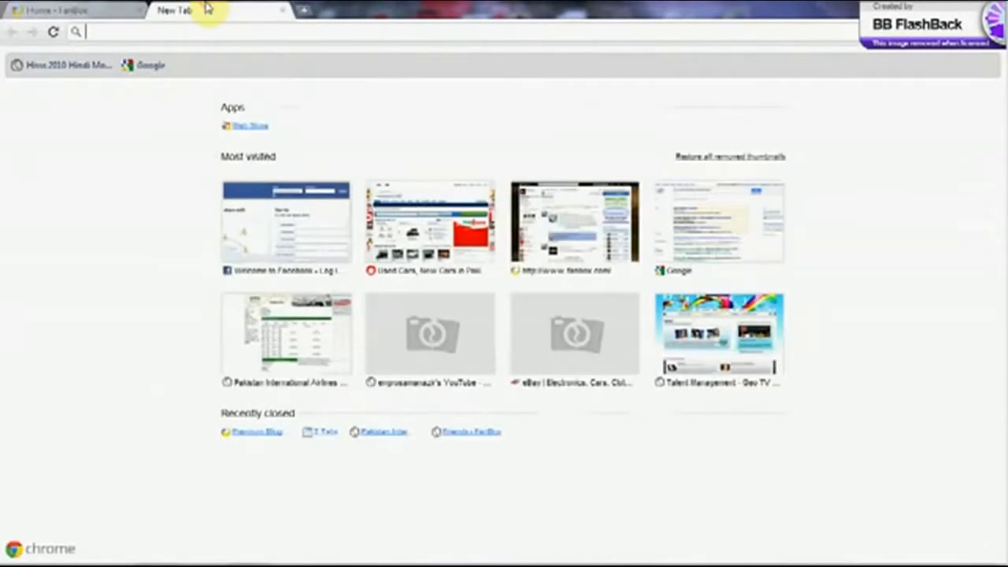
Step: Return to the FanBox home feed and like the top photo post
left_click(55, 13)
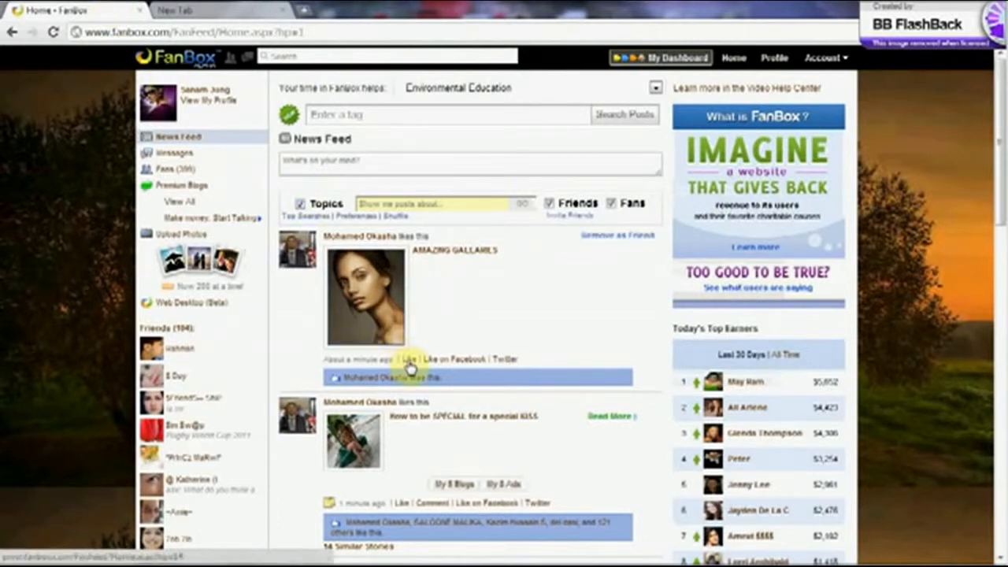
left_click(406, 359)
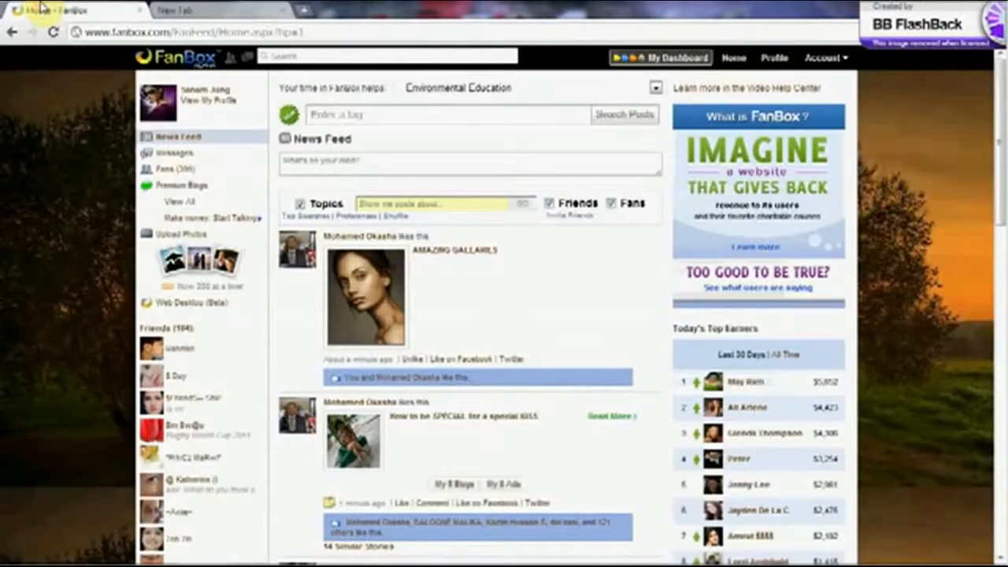
Step: Switch between tabs back to FanBox and reopen the blog editor with an empty post
left_click(192, 9)
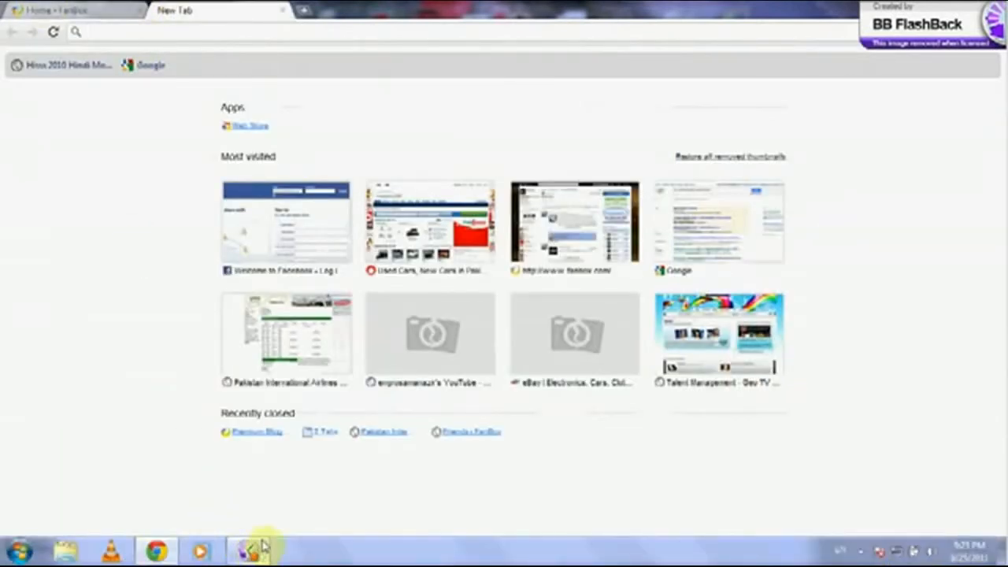
left_click(55, 11)
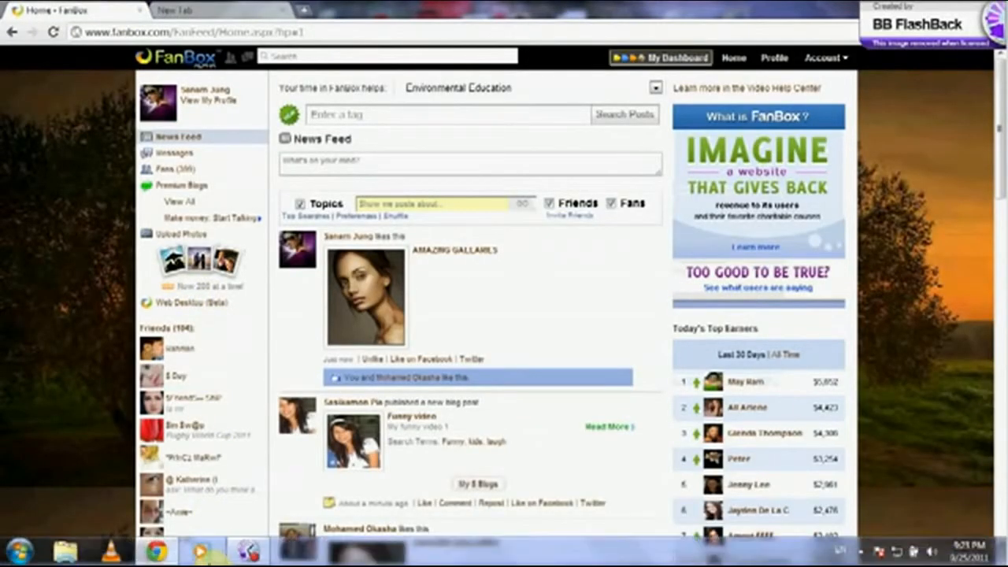
left_click(244, 557)
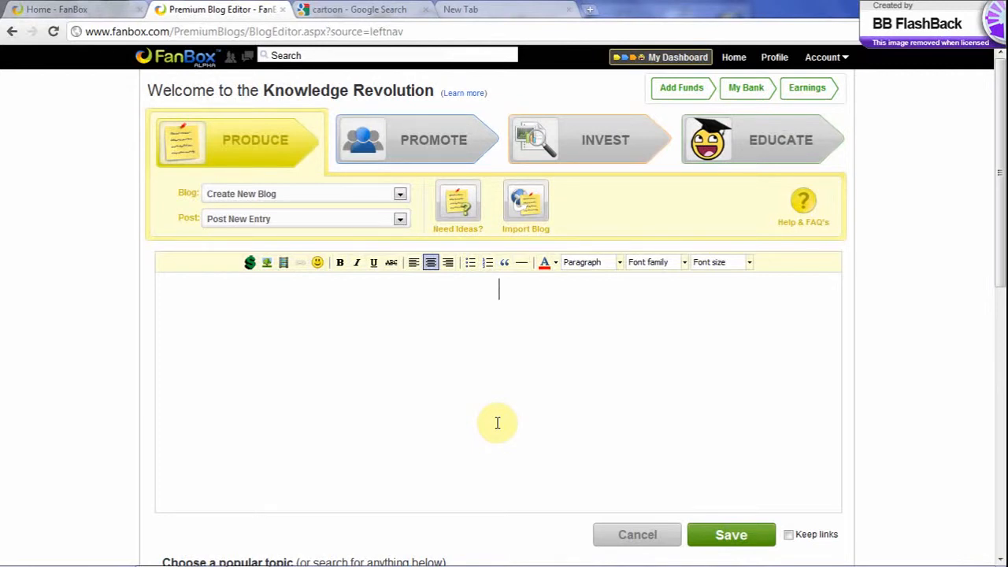
Step: Add the heading 'Cartoons' to the post and select it
type("Cair")
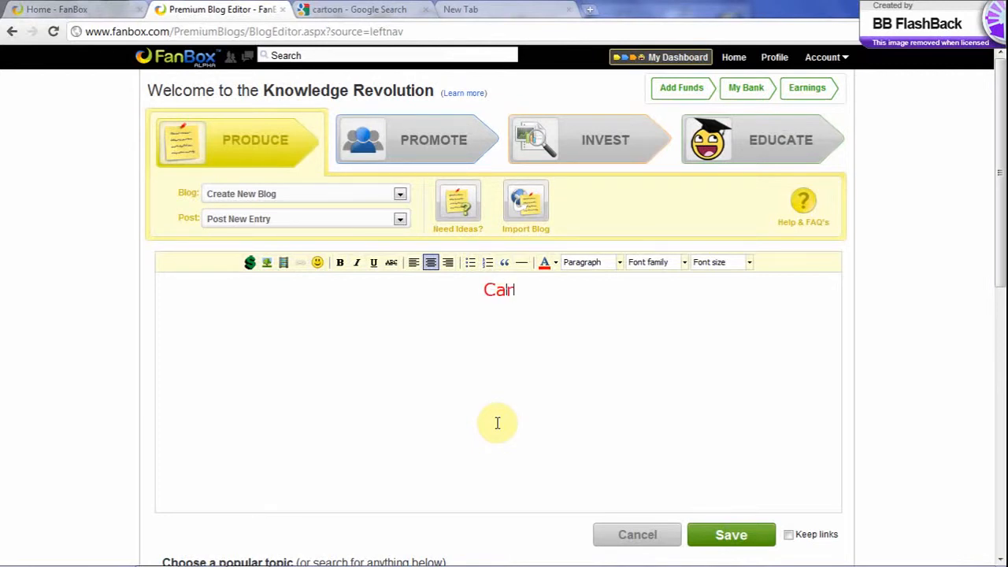
type("Cartoons")
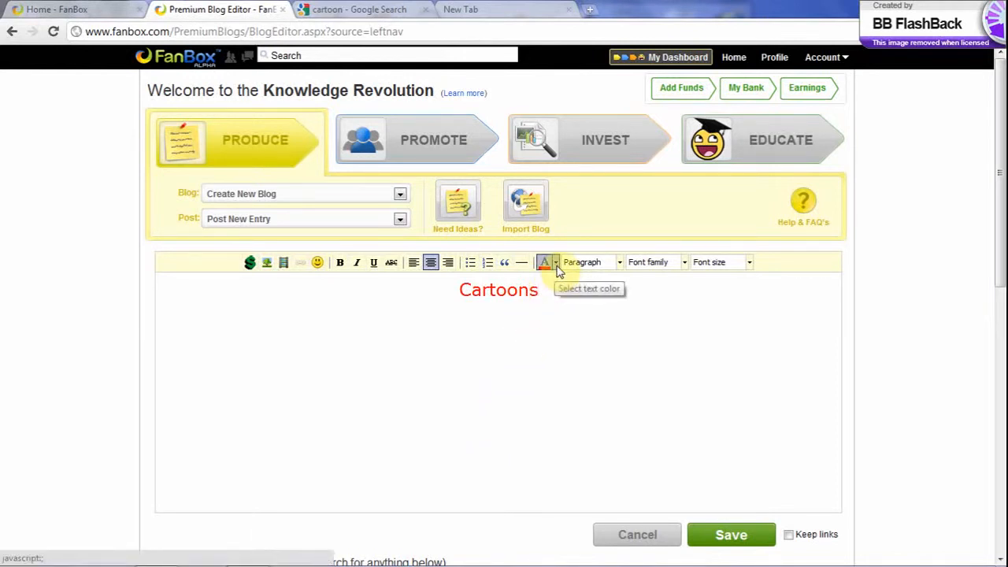
left_click(554, 261)
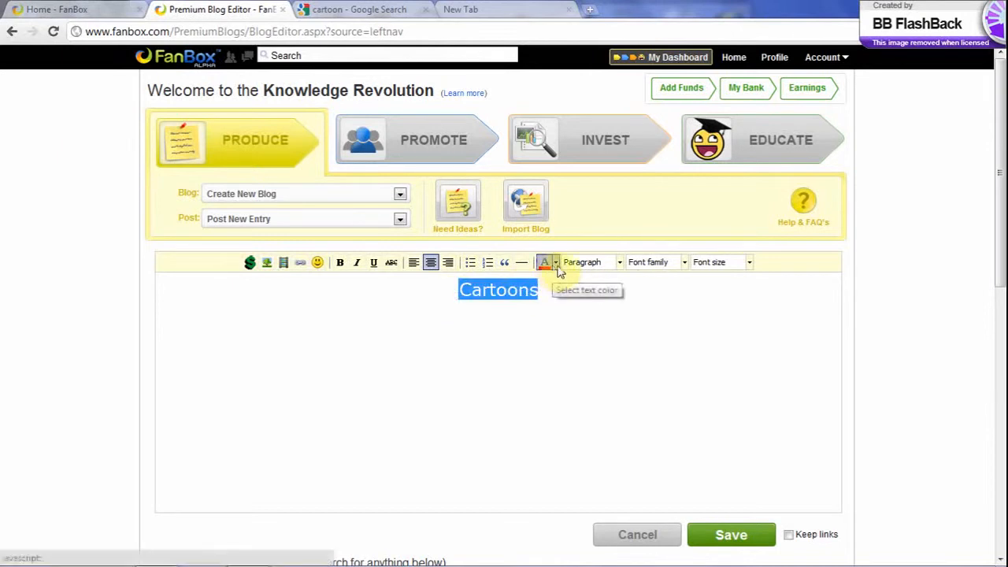
Step: Make the Cartoons heading red and set it in Comic Sans MS
left_click(554, 262)
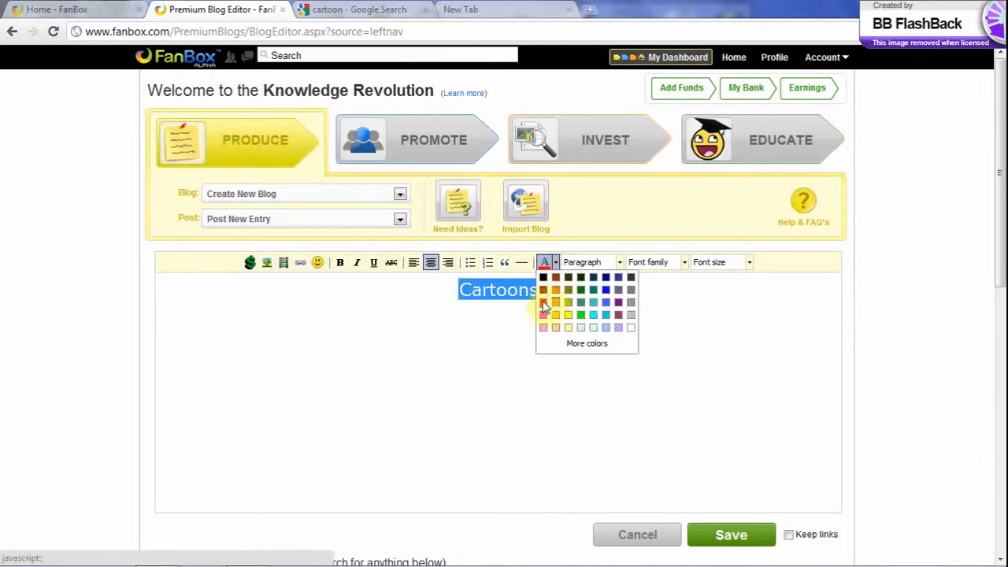
left_click(543, 303)
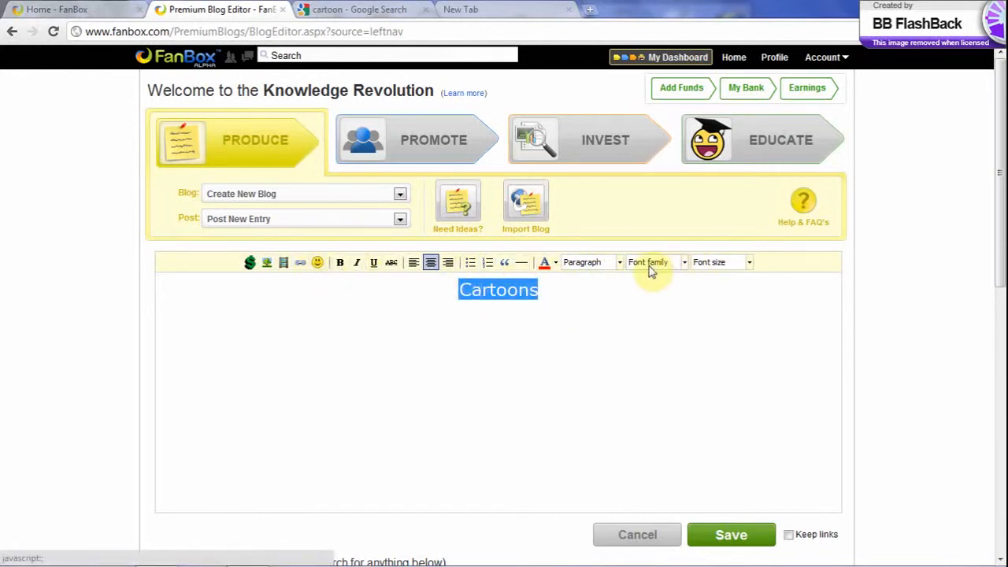
left_click(682, 262)
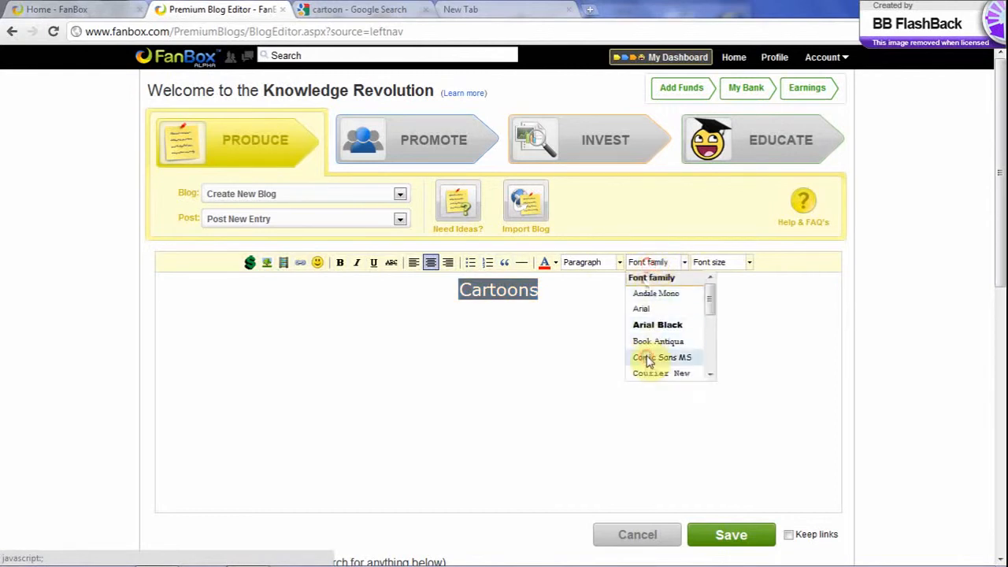
left_click(661, 356)
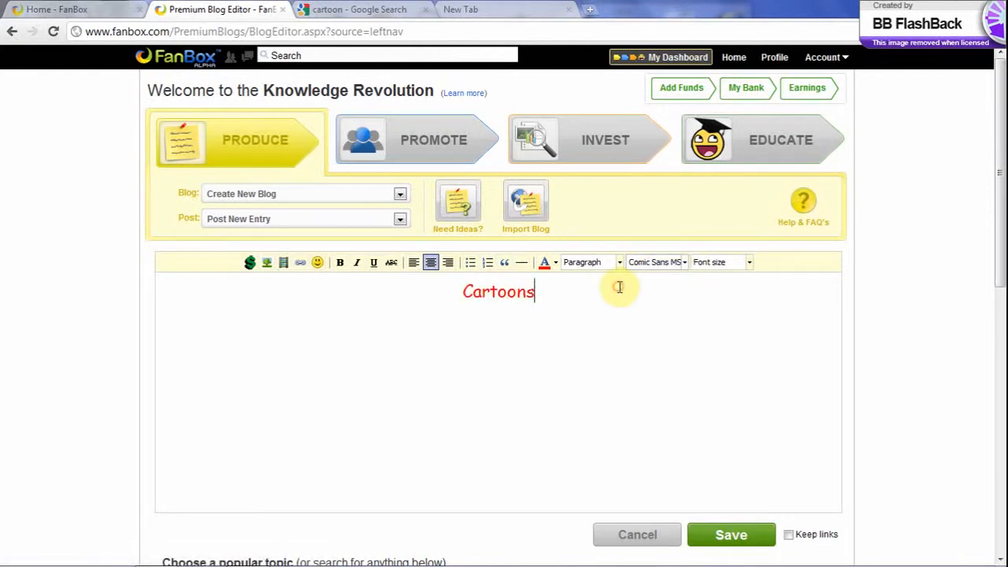
mouse_move(266, 261)
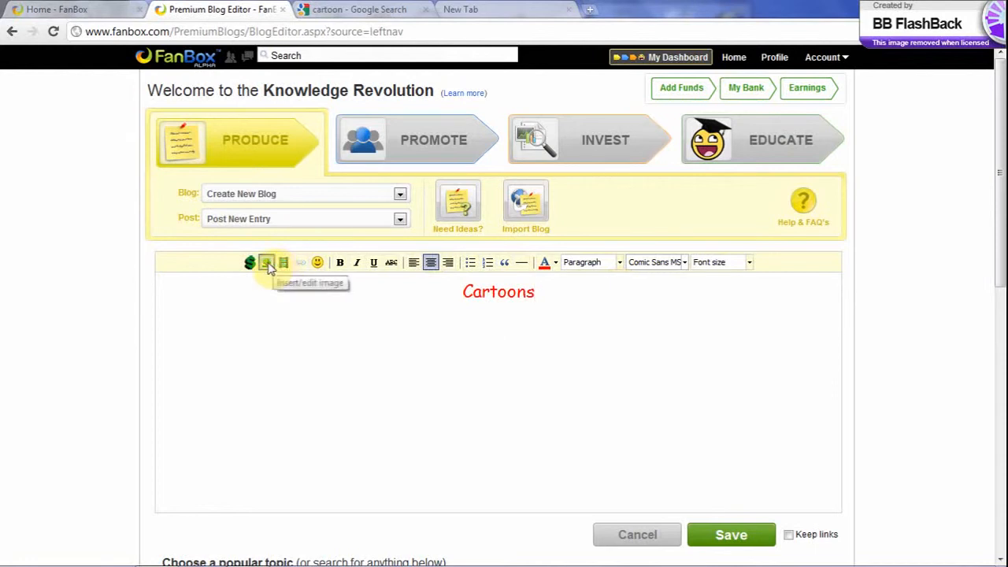
Step: View the cartoon pencil Google Images result at full size and select its URL
left_click(365, 10)
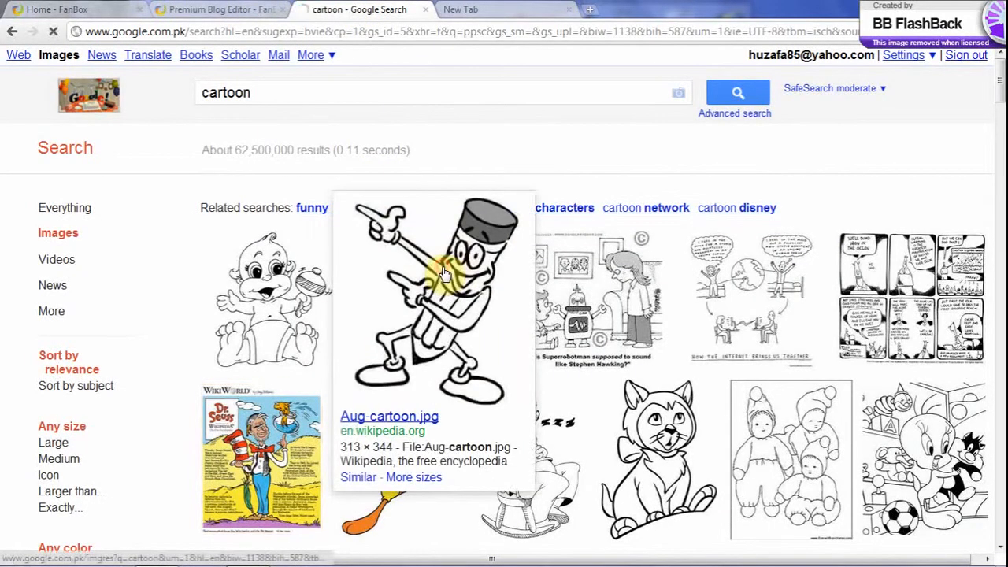
left_click(444, 274)
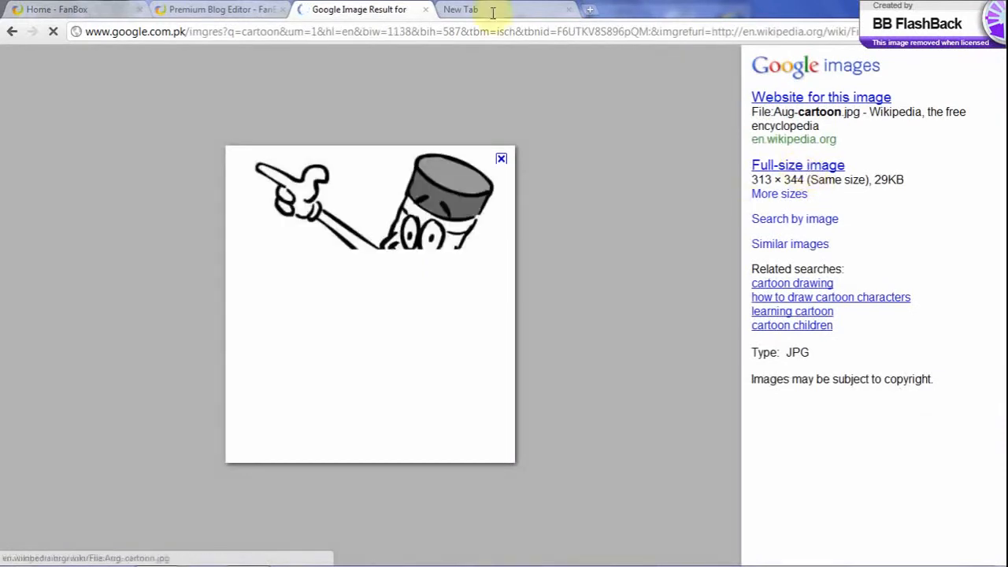
left_click(796, 166)
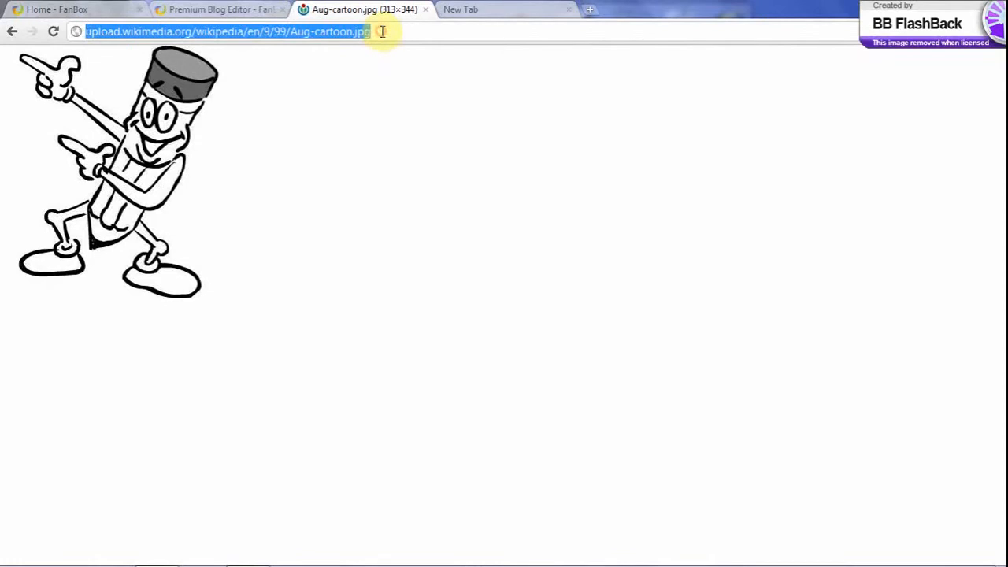
left_click(220, 9)
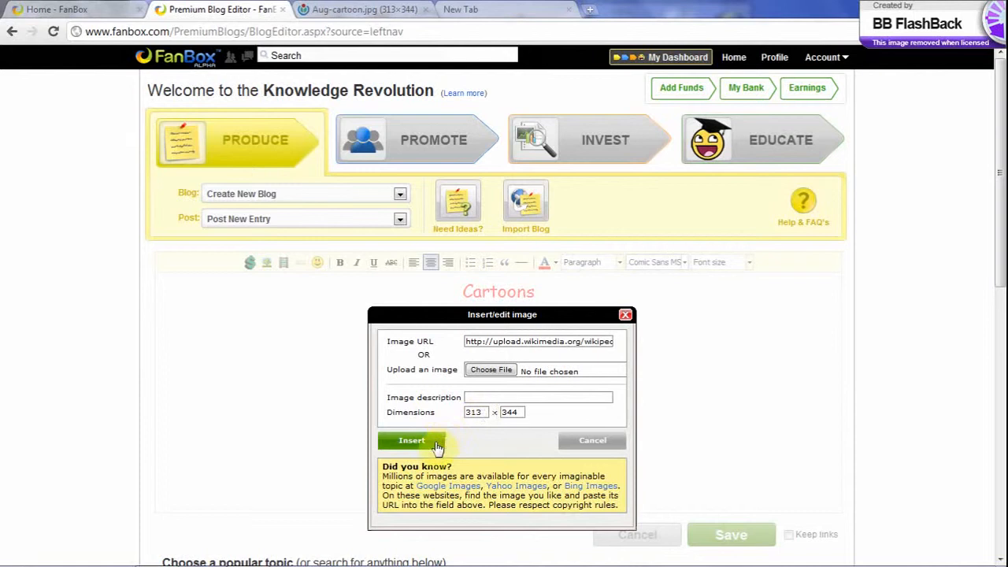
Step: Insert the pencil image below the Cartoons heading and bring up the Save this post dialog
left_click(411, 440)
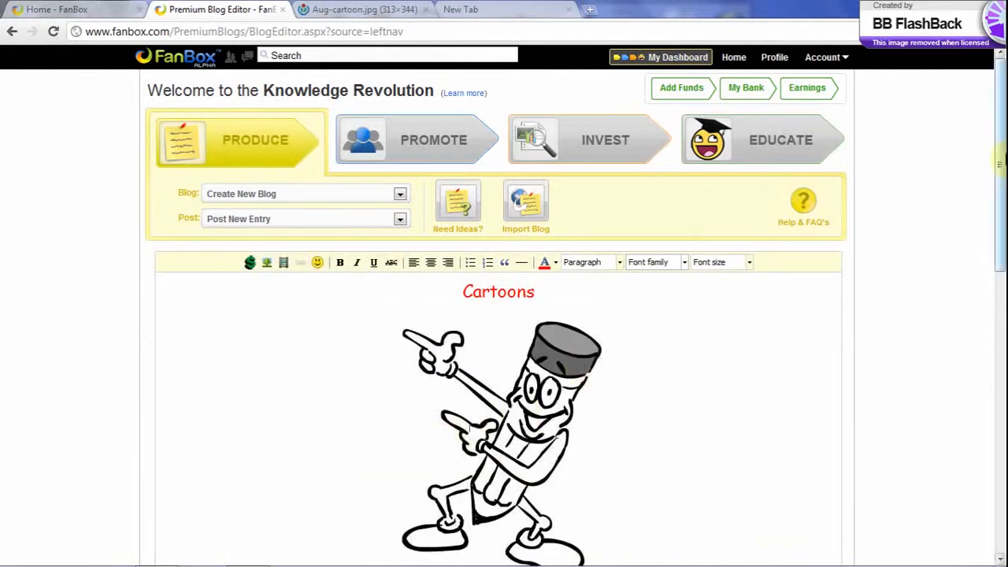
scroll("down", 3)
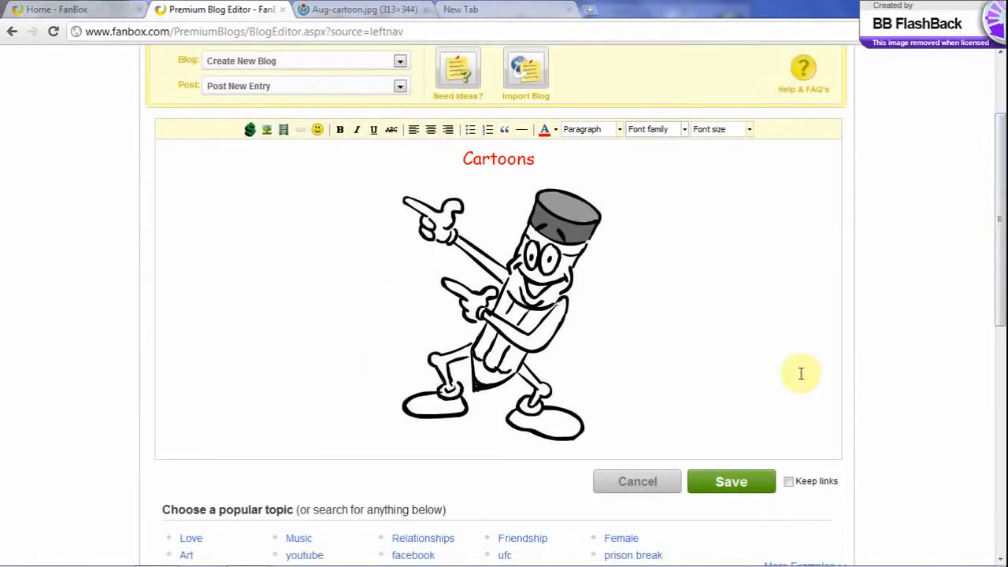
left_click(730, 482)
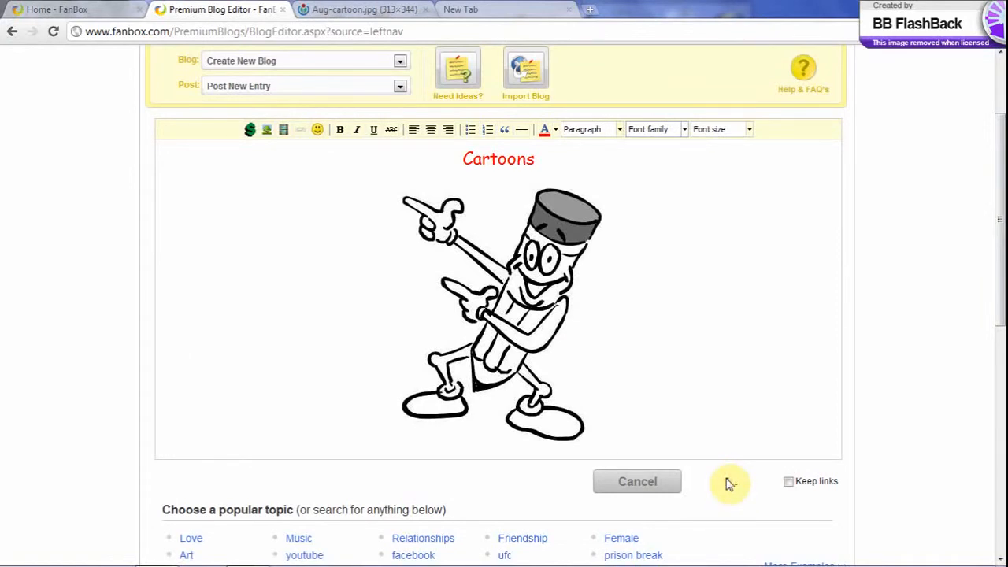
left_click(731, 482)
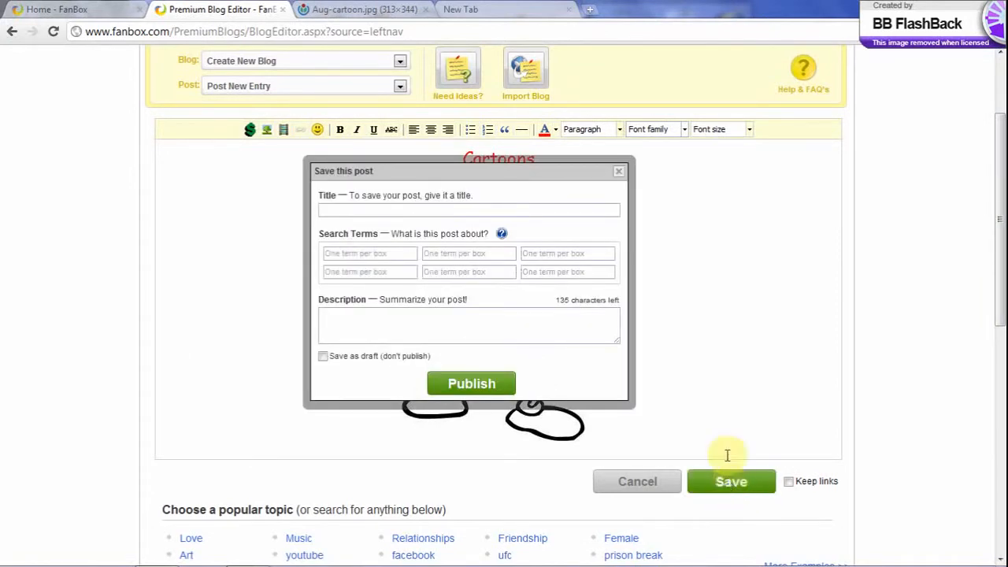
Step: Title the post 'Cartoon' and close the save dialog, returning to the editor
left_click(469, 209)
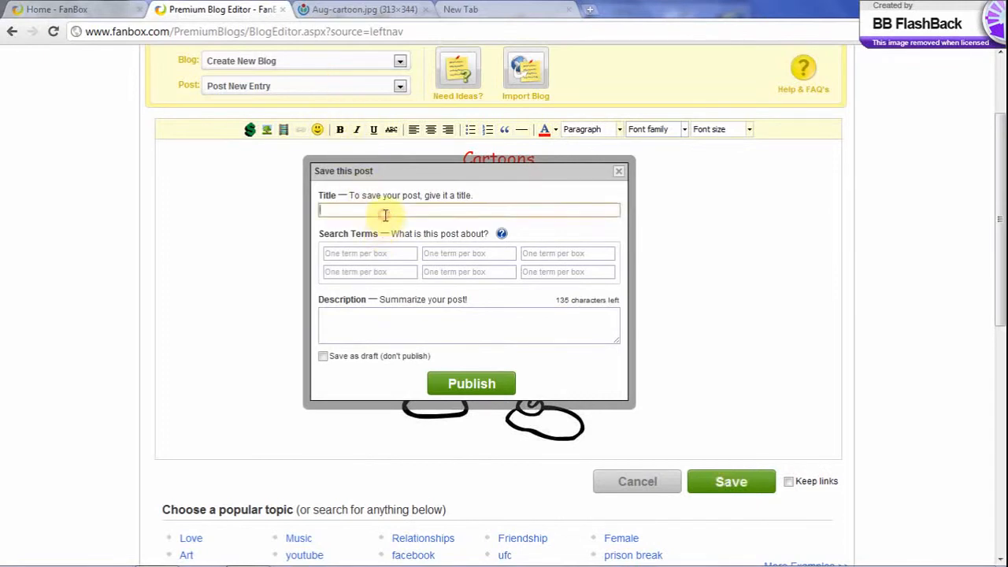
type("Cartoon")
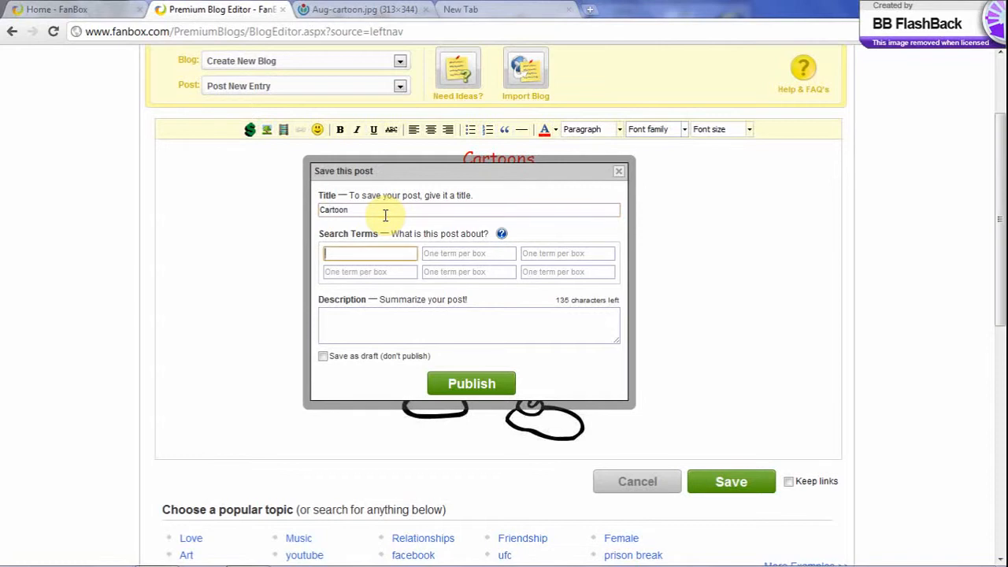
mouse_move(388, 314)
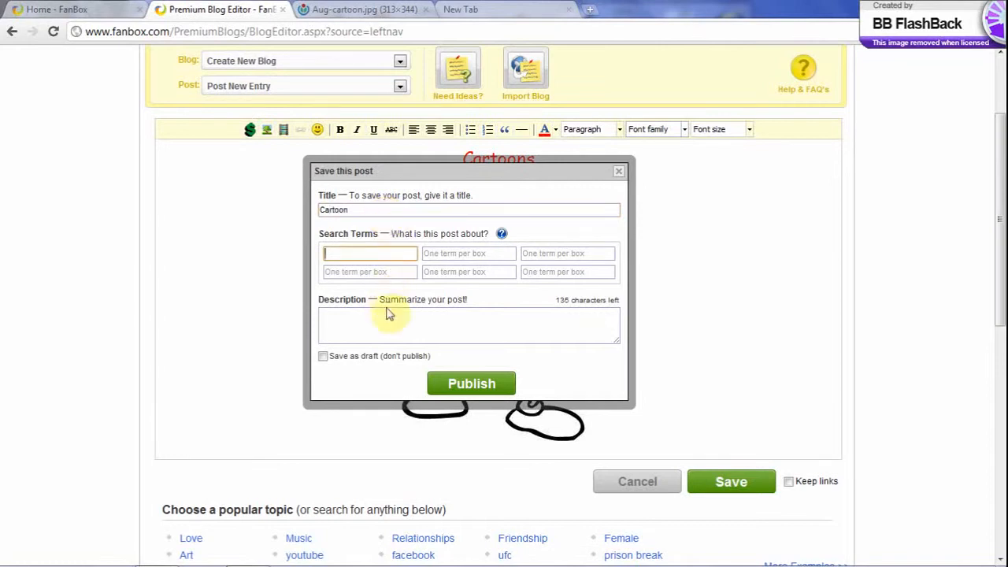
left_click(387, 324)
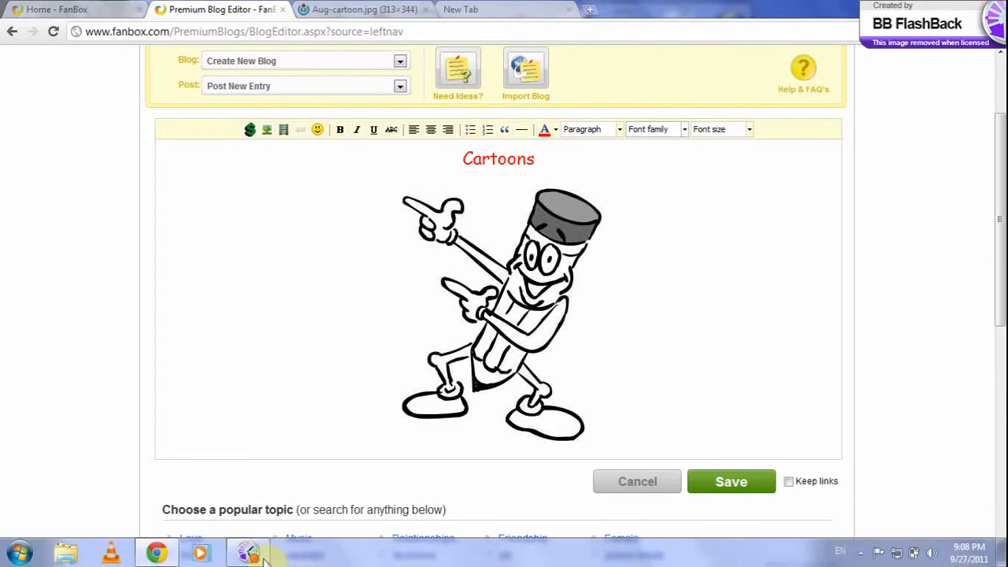
left_click(247, 551)
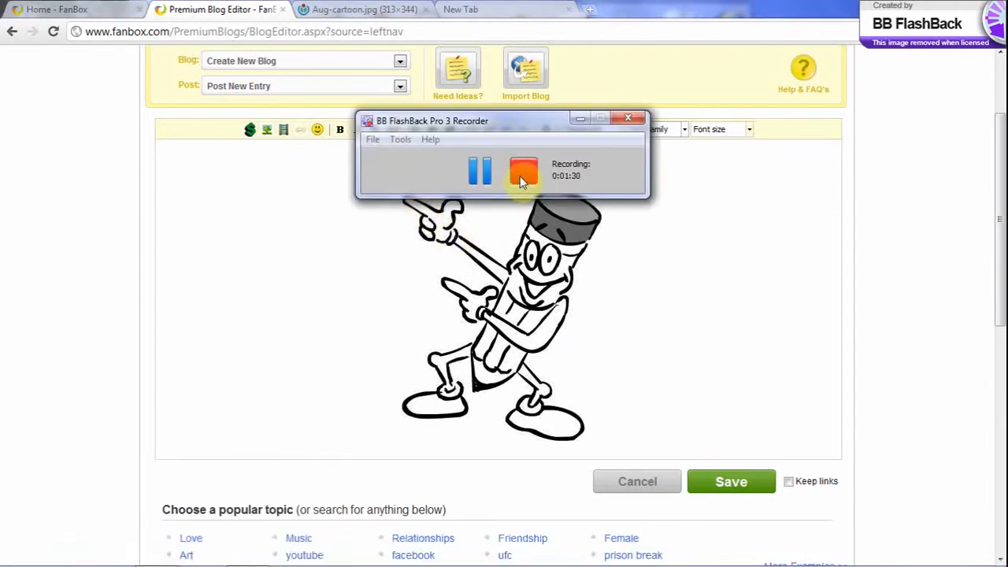